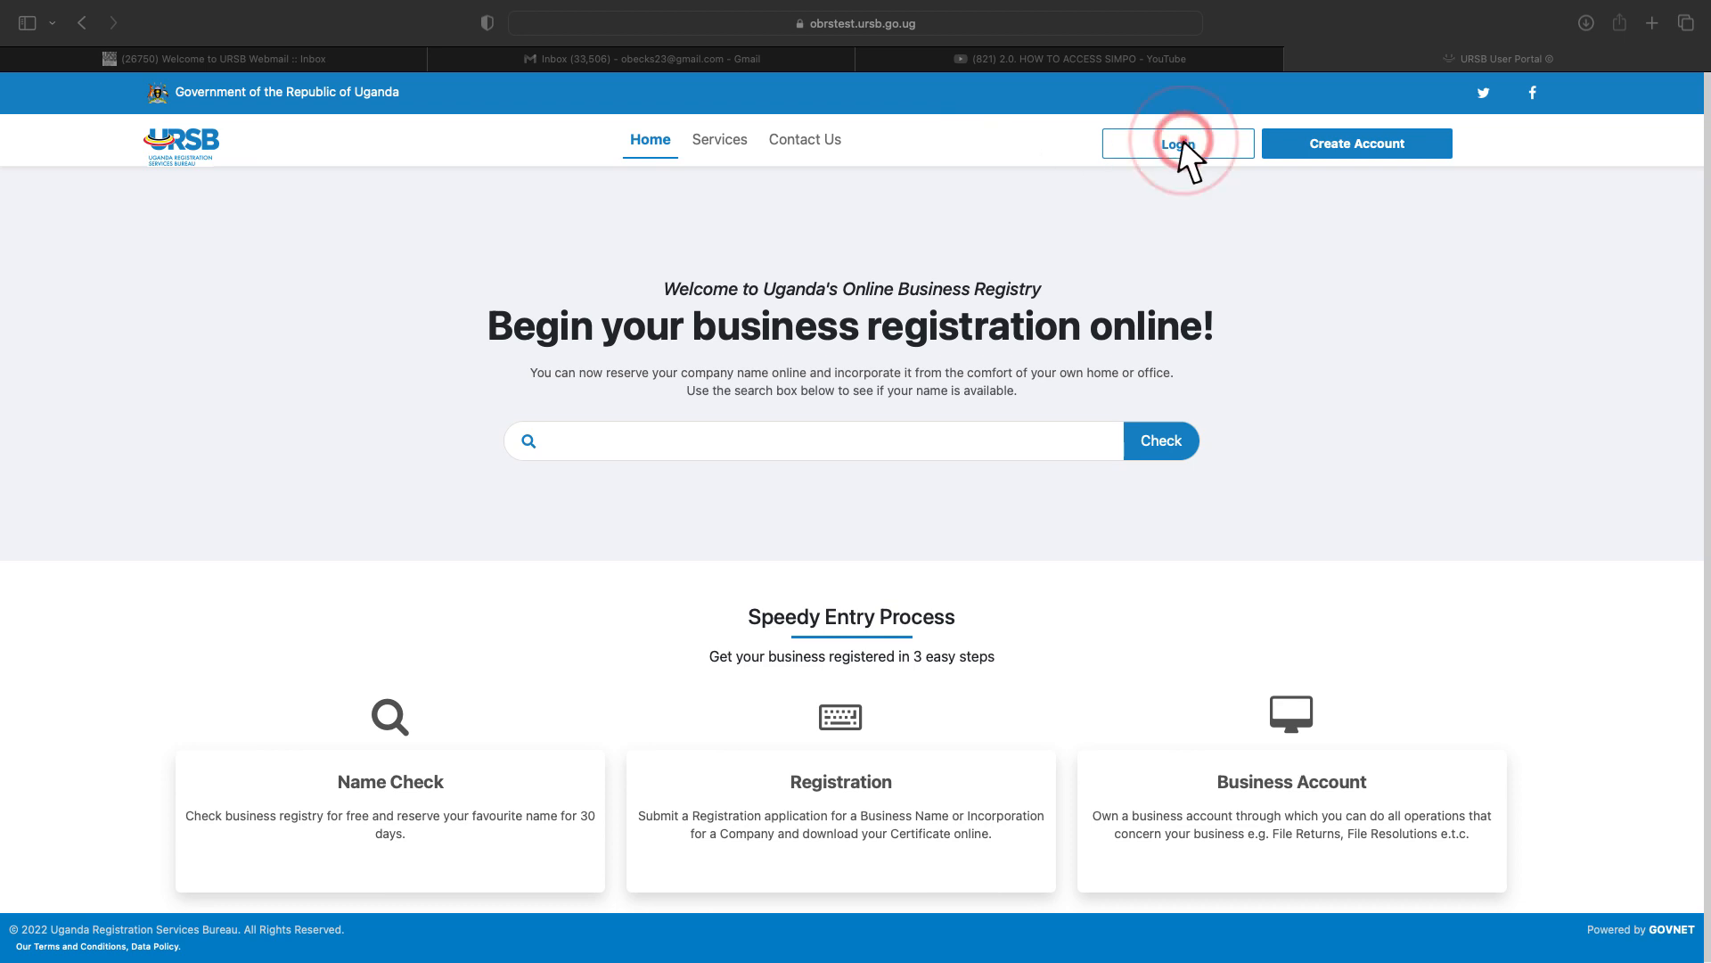
- Sign in to the individual OBRS account with the saved phone number and password
{"action": "left_click", "coordinate": [1177, 142]}
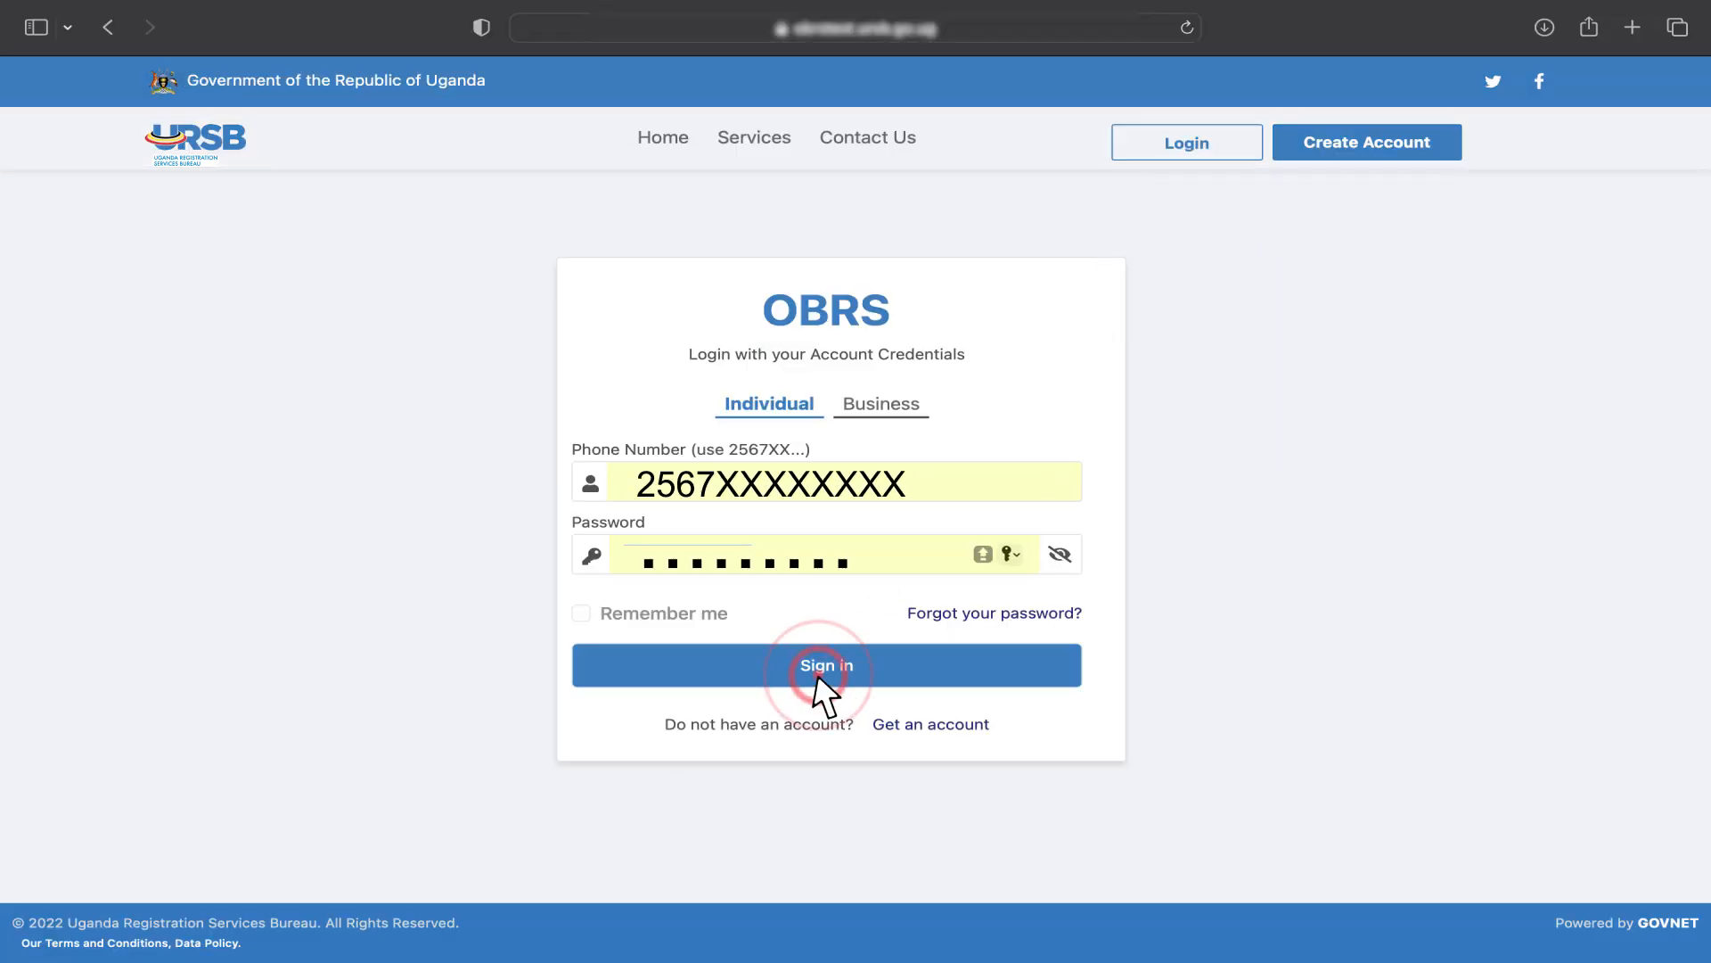
{"action": "left_click", "coordinate": [826, 665]}
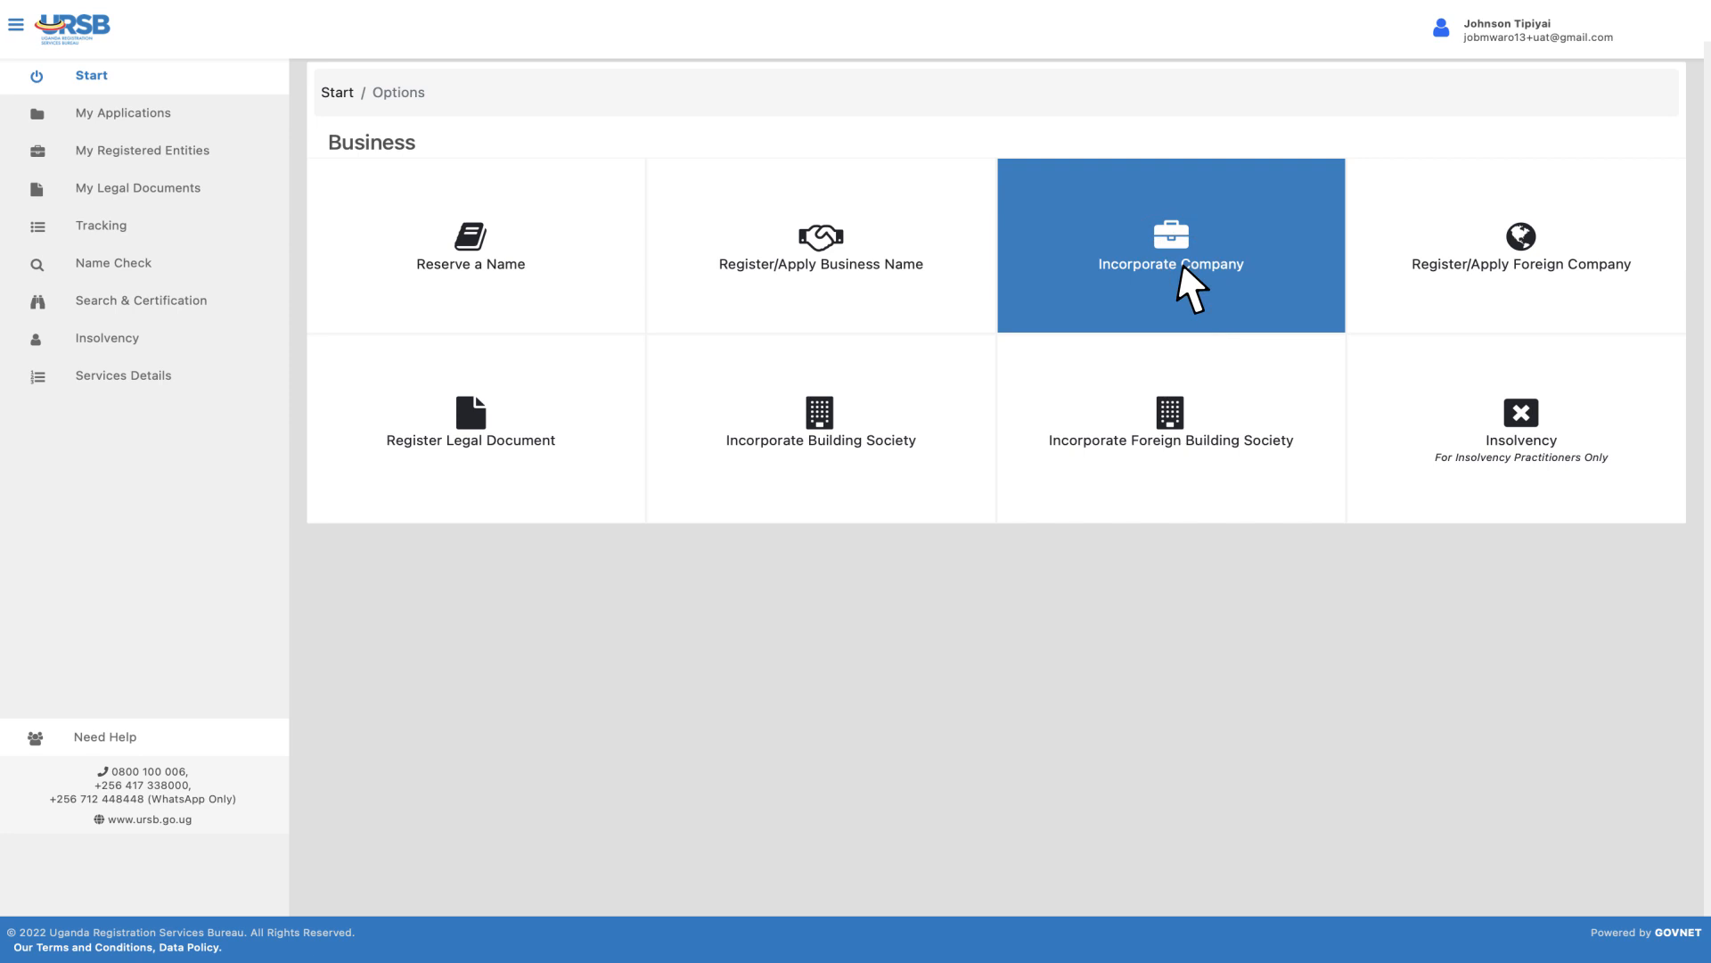
- Begin an Incorporate Company application and register from a reserved name in the list
{"action": "left_click", "coordinate": [1169, 244]}
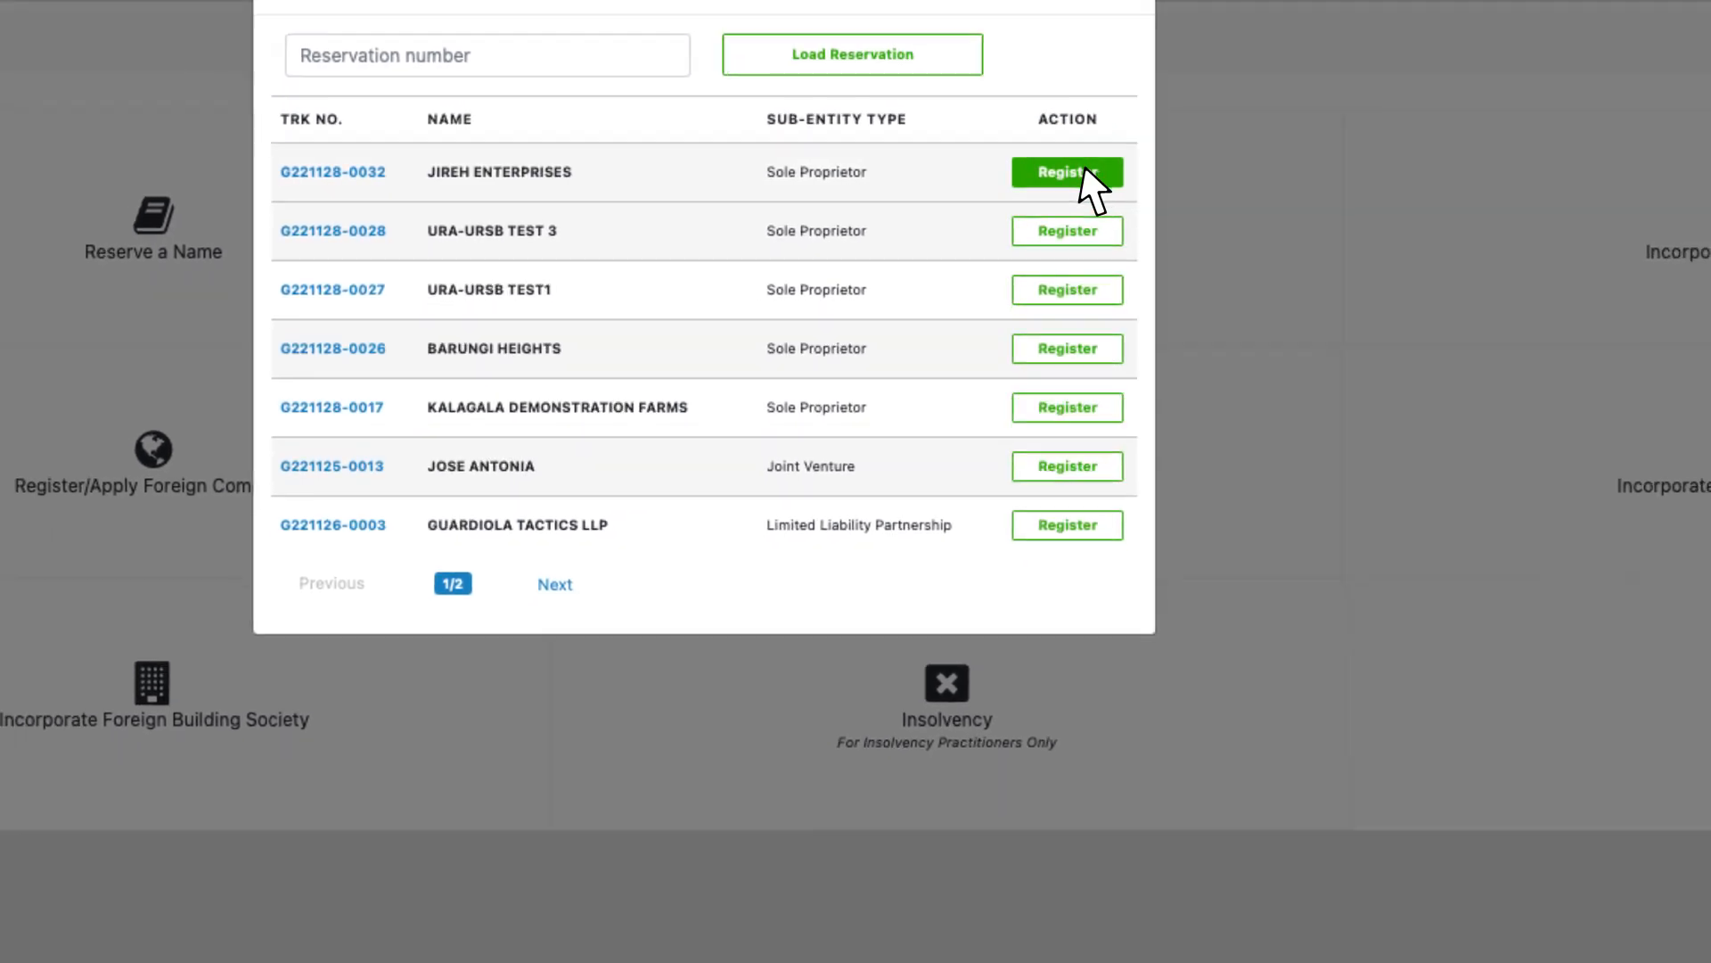
{"action": "left_click", "coordinate": [1066, 173]}
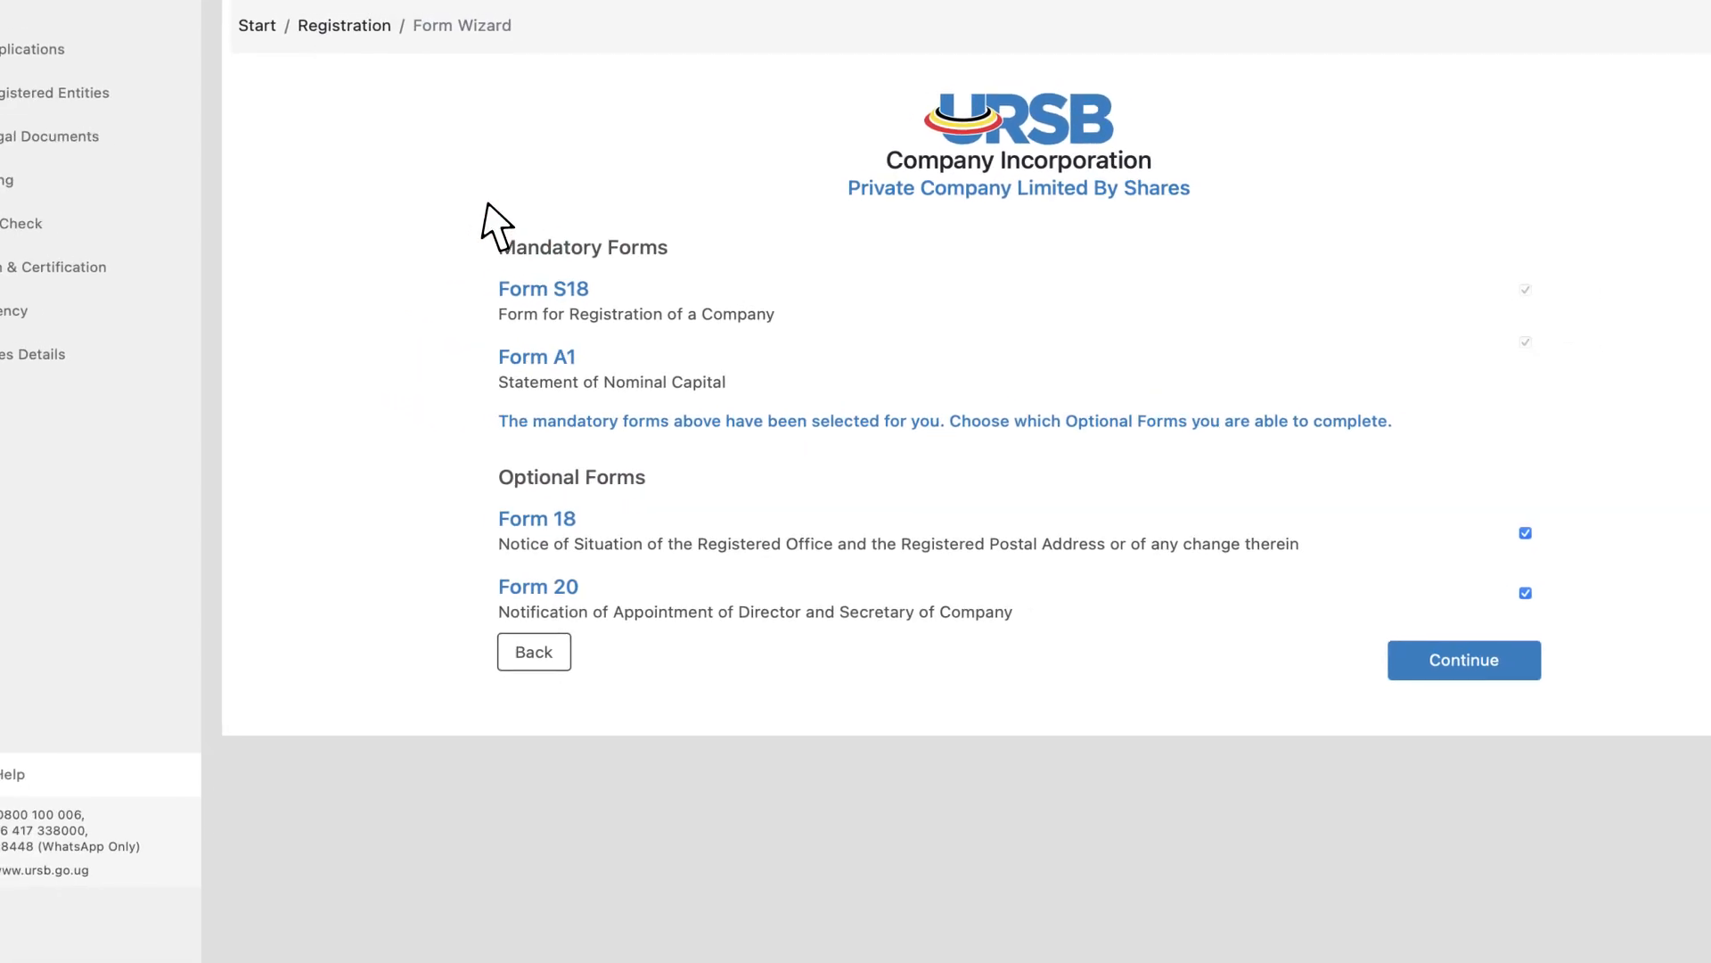
- Continue into the Form S18 wizard for BARUNGI LIMITED and reach the Statutory Declaration section
{"action": "left_click", "coordinate": [1462, 660]}
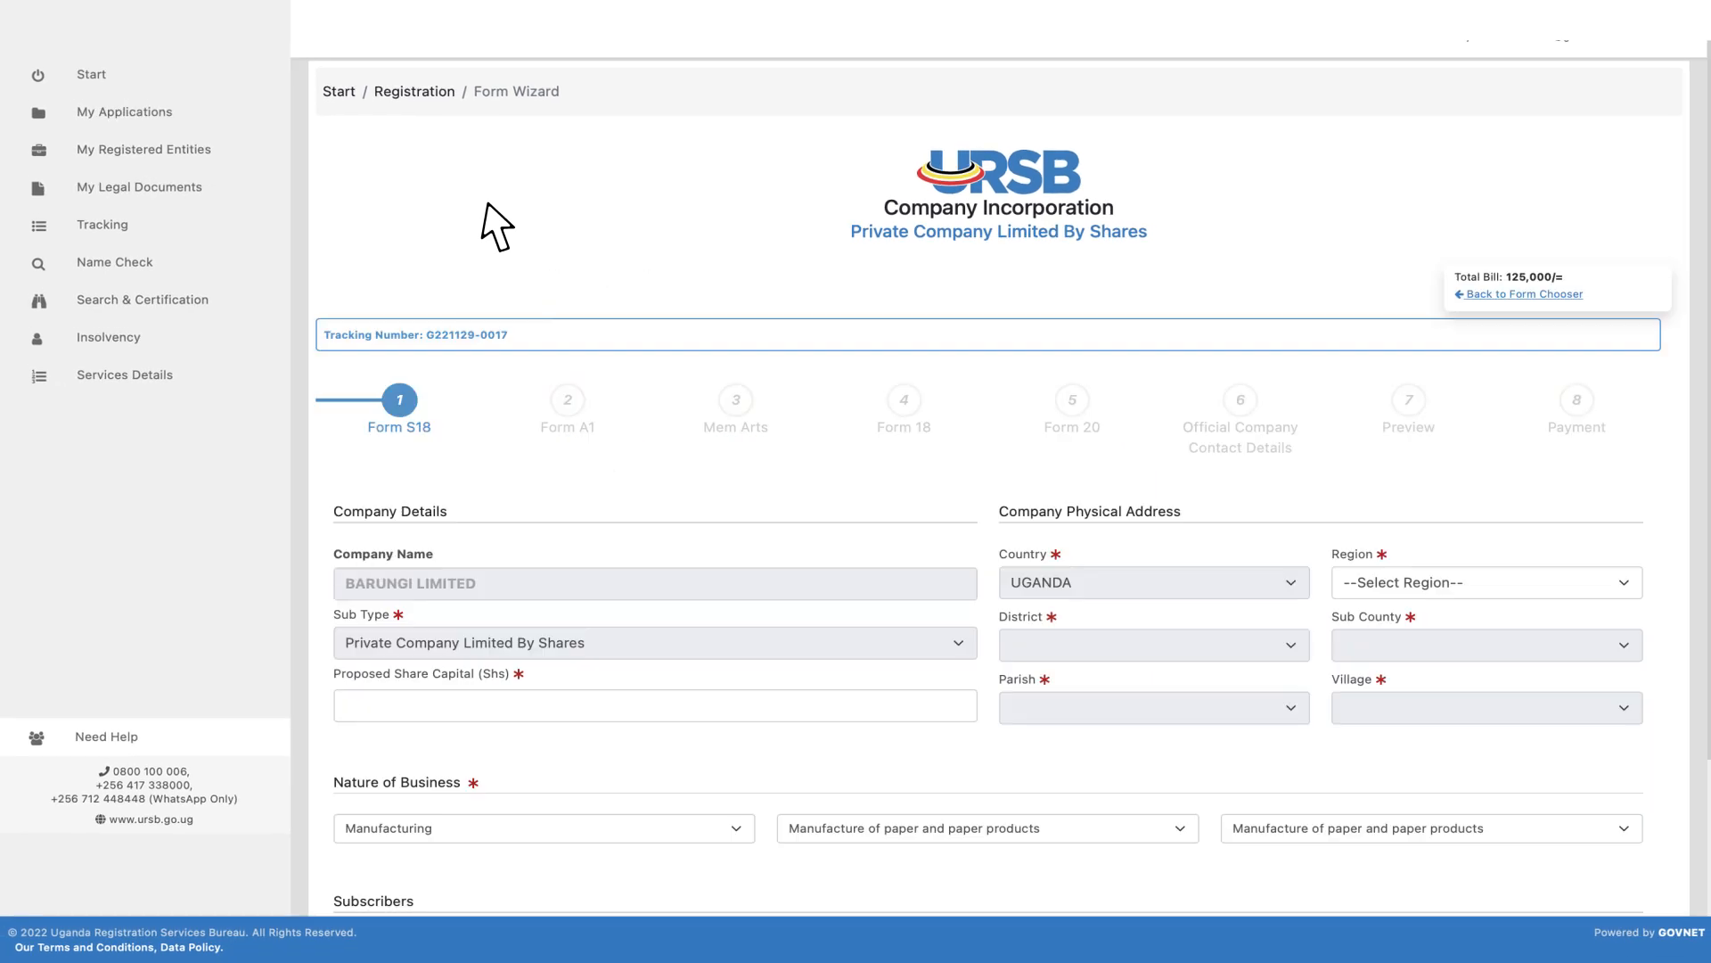
{"action": "mouse_move", "coordinate": [497, 289]}
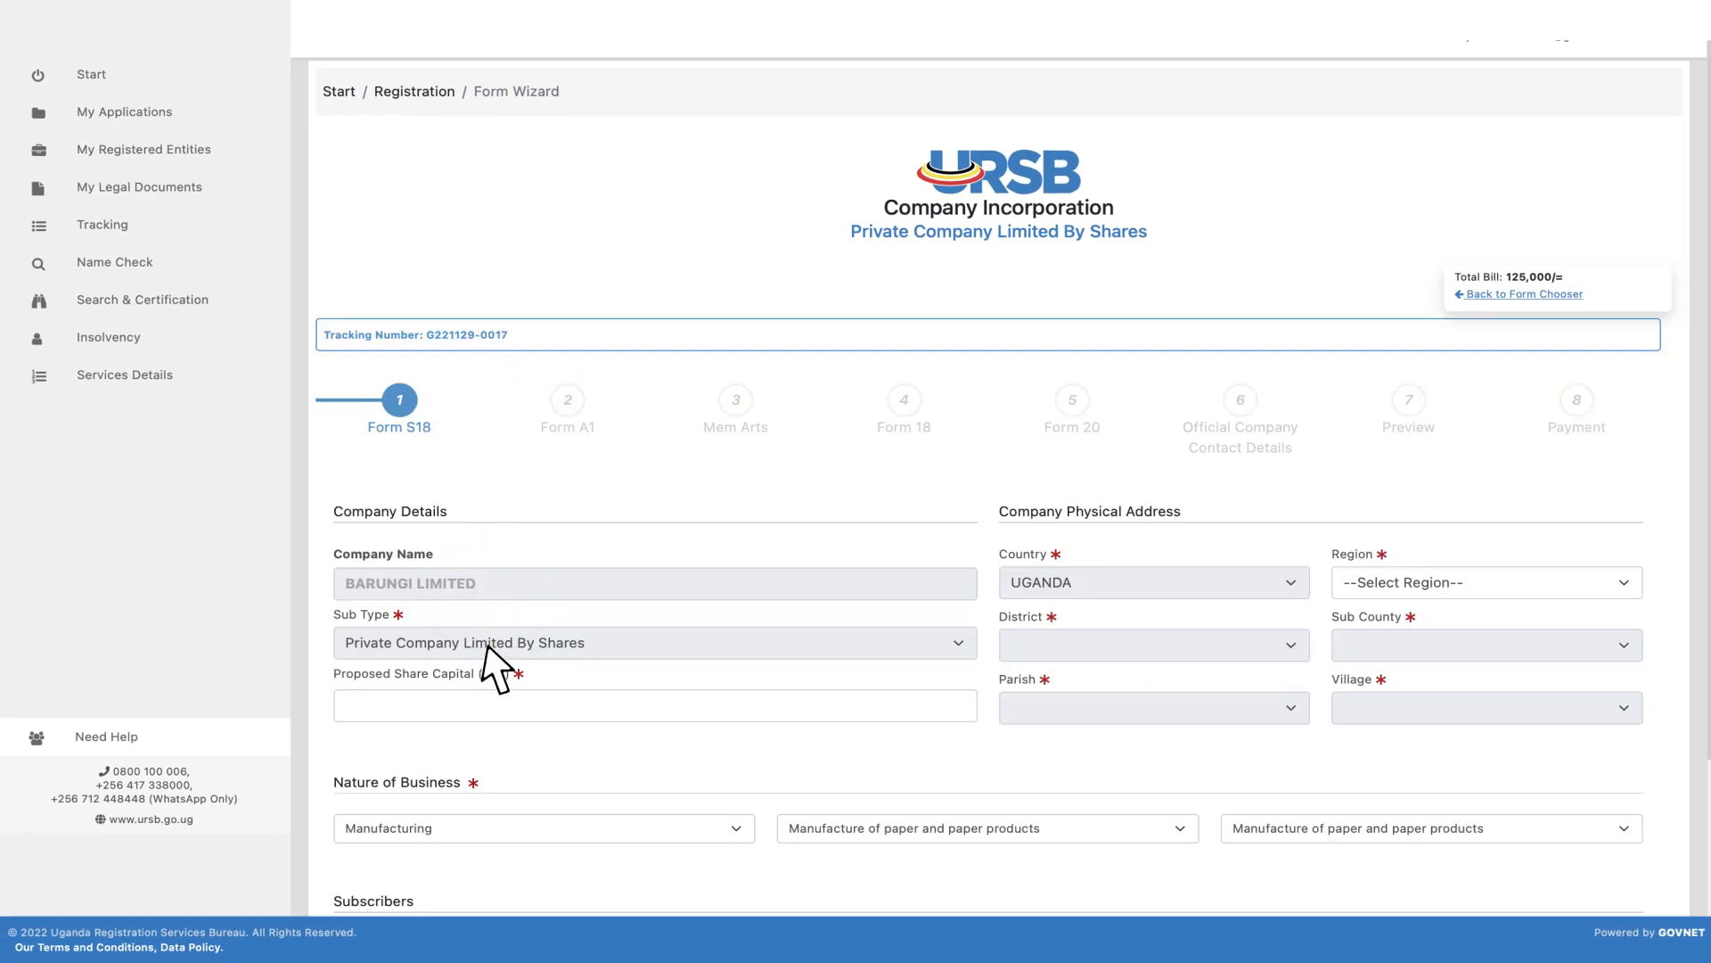
{"action": "left_click", "coordinate": [405, 622]}
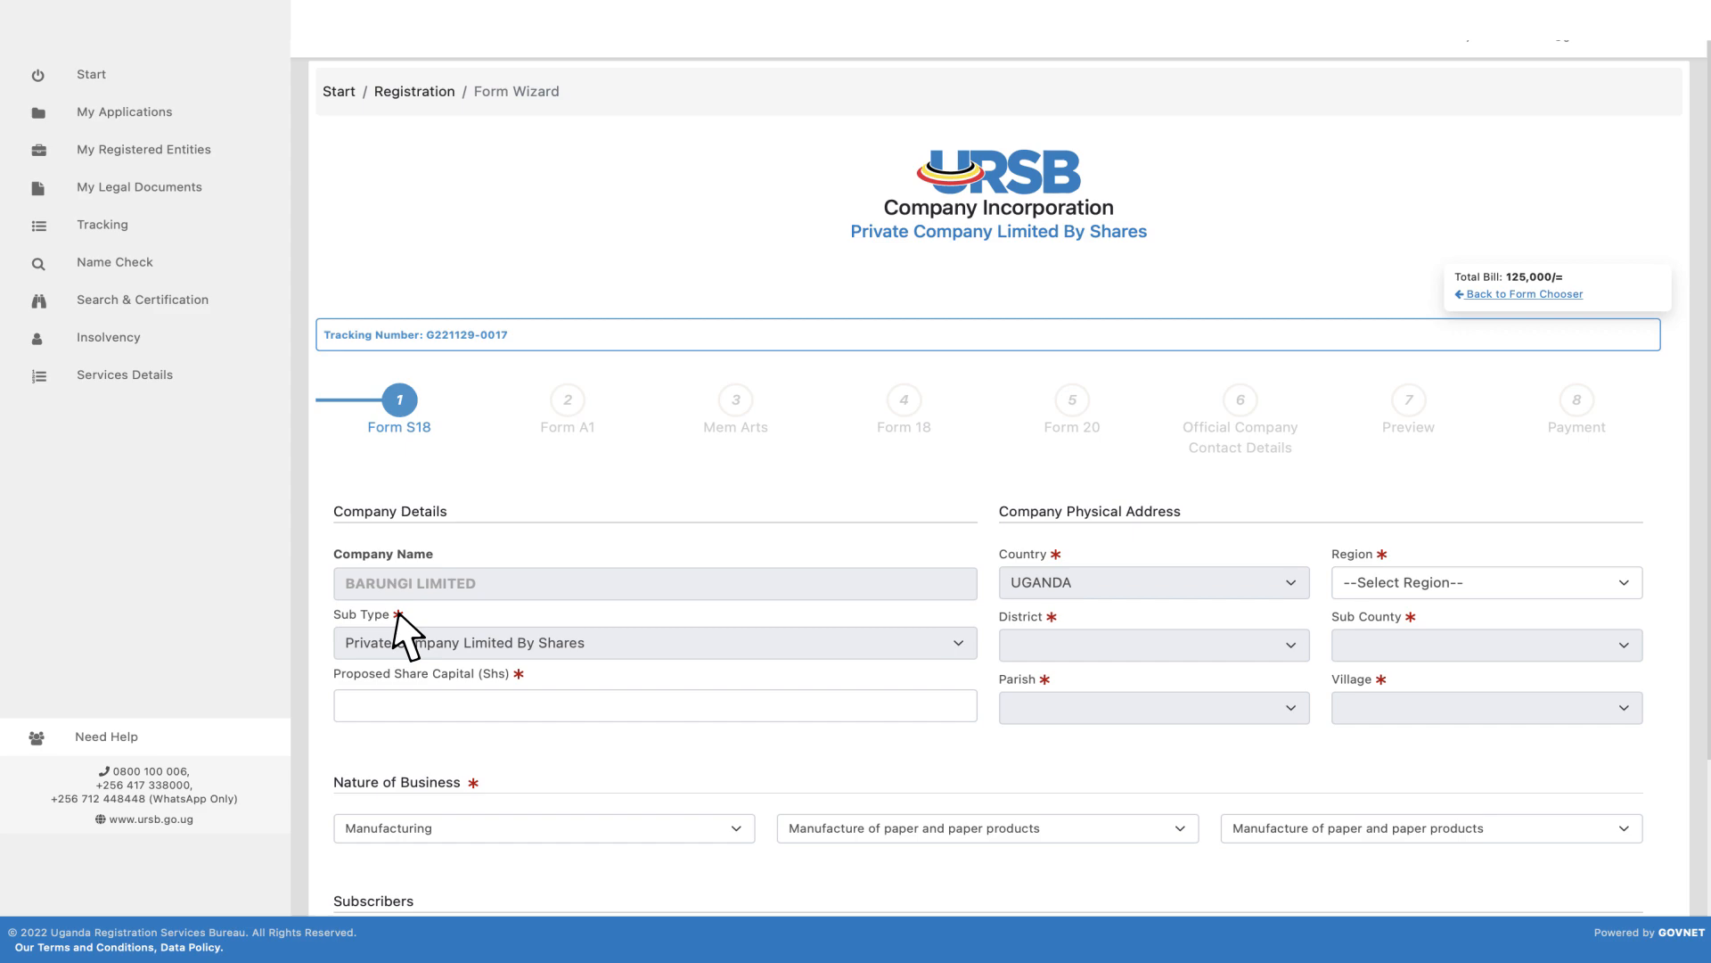
{"action": "scroll", "scroll_direction": "down", "scroll_amount": 3}
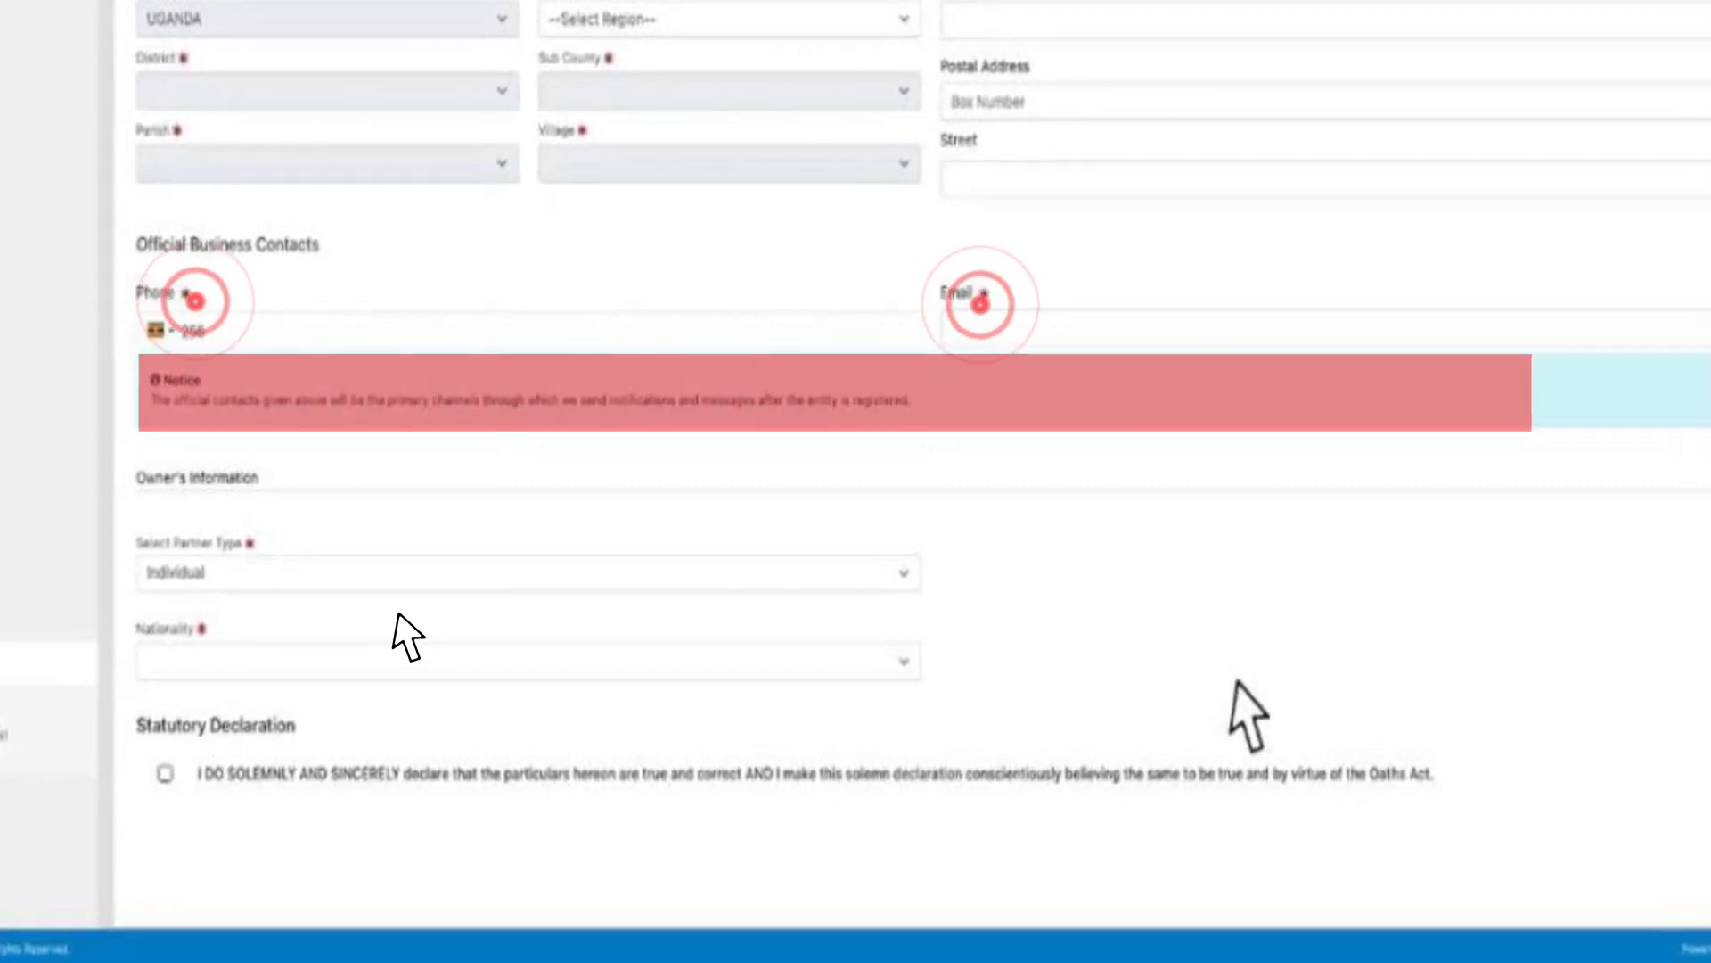
- Accept the statutory declaration and save the form step to move on
{"action": "left_click", "coordinate": [164, 772]}
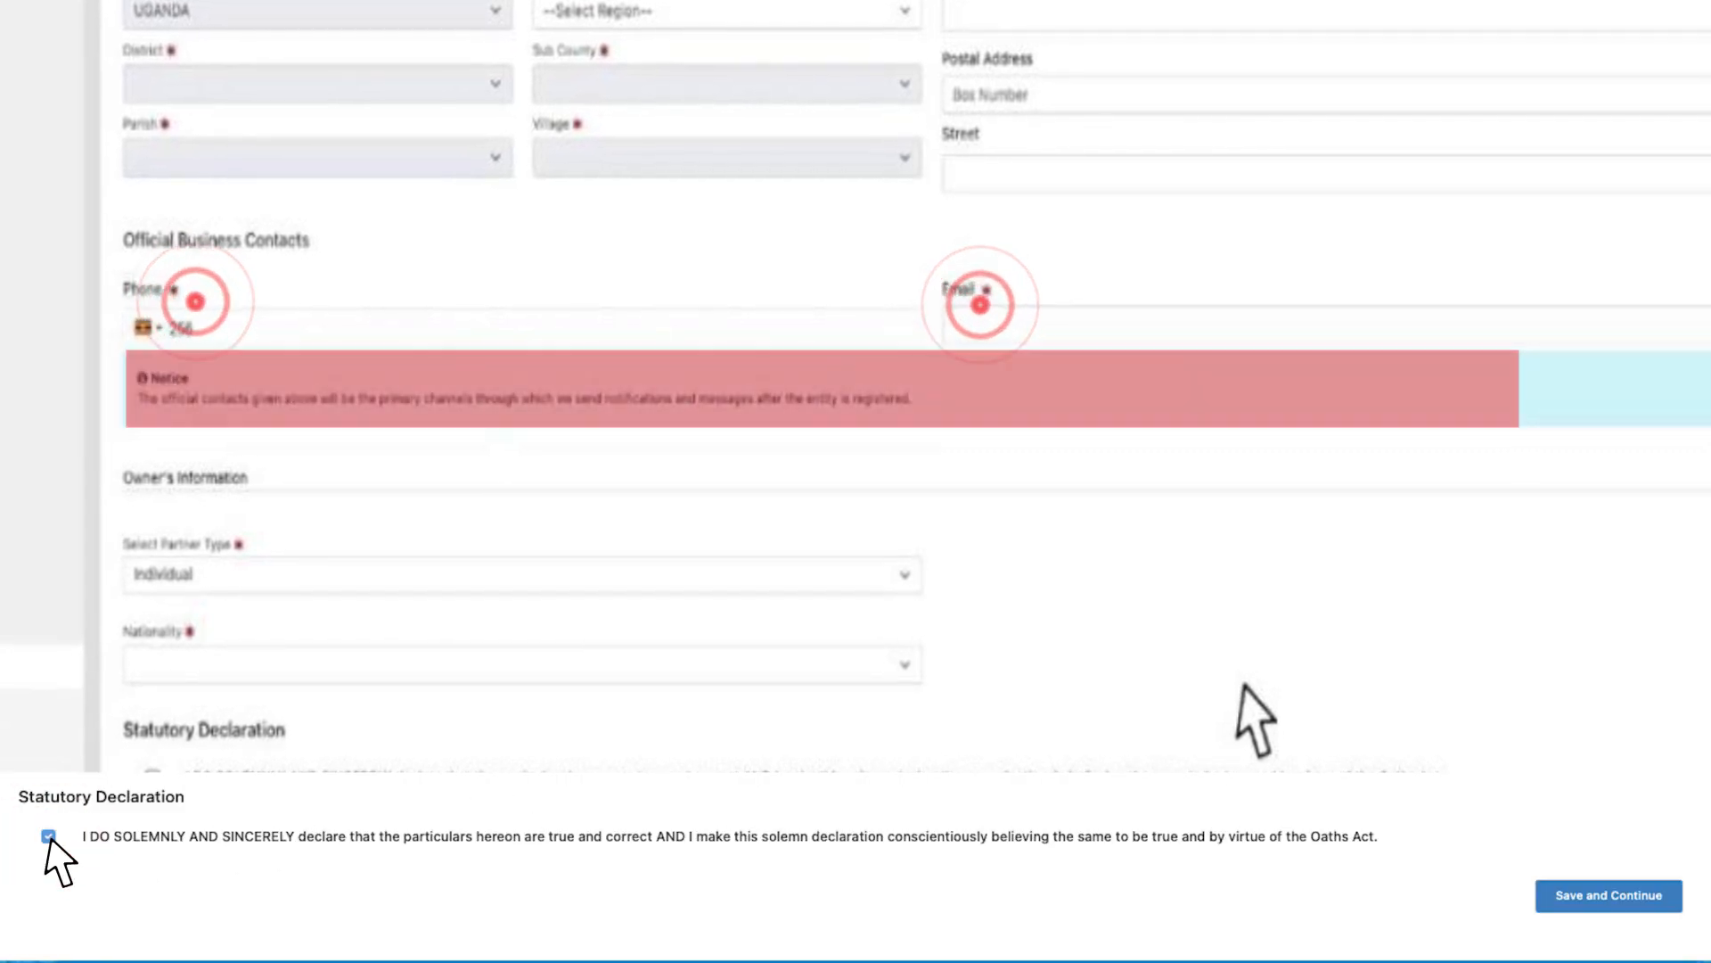
{"action": "left_click", "coordinate": [1606, 895]}
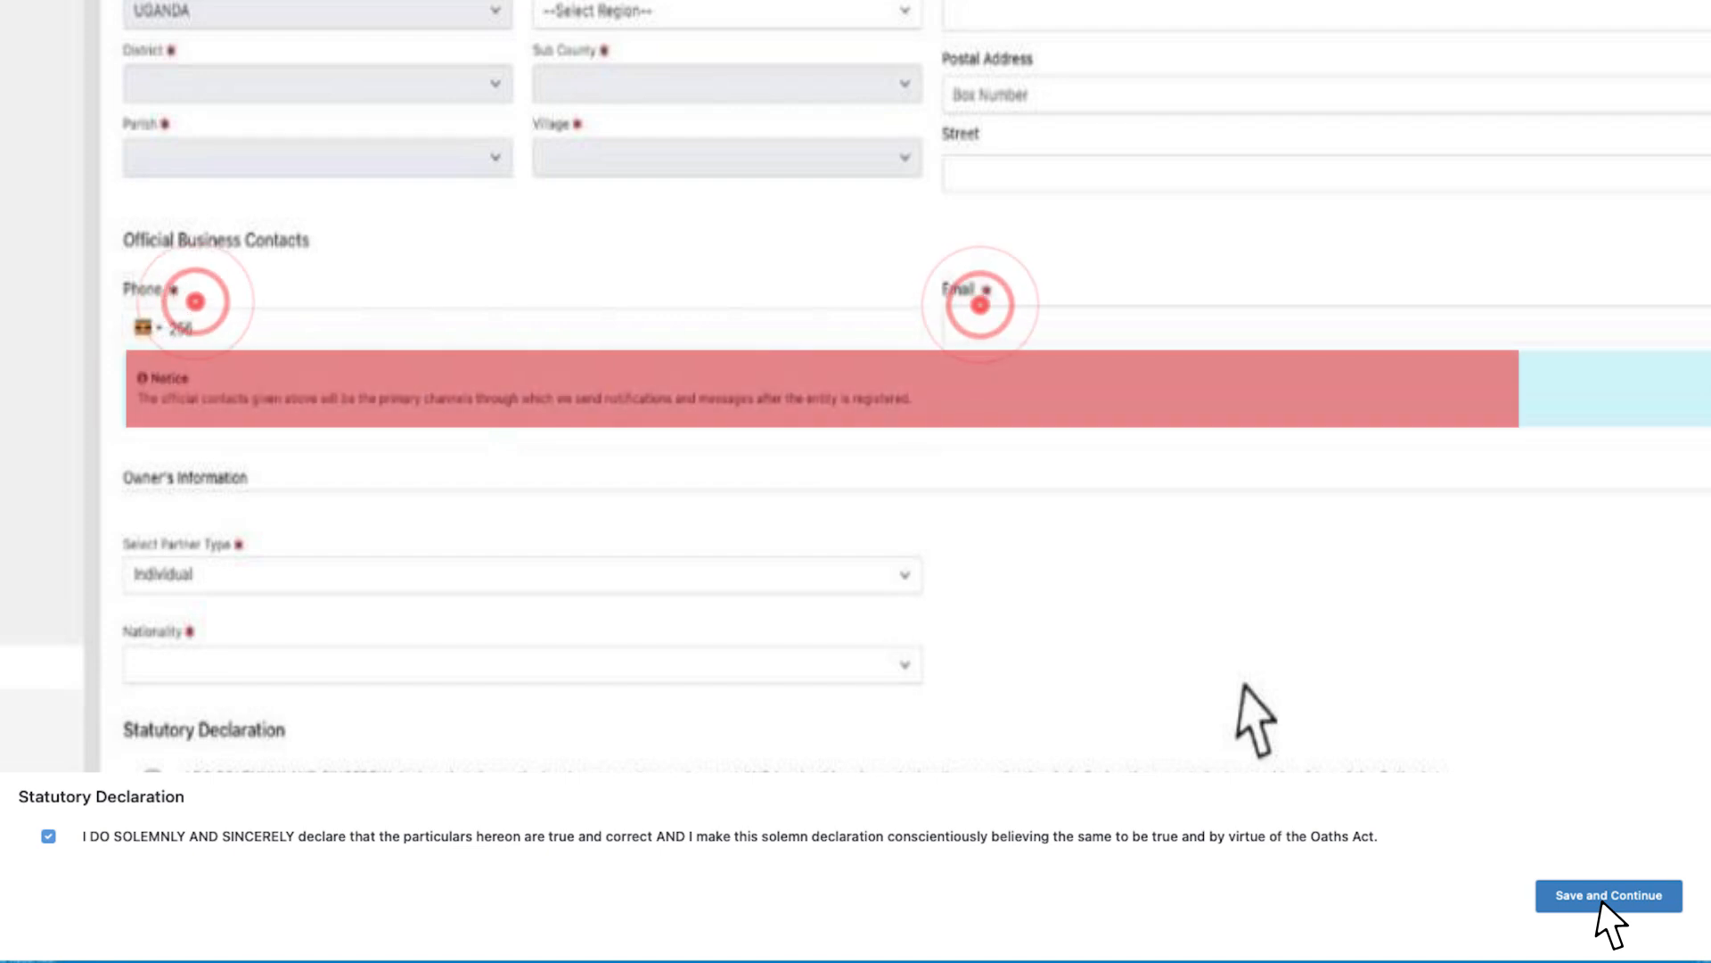
{"action": "left_click", "coordinate": [1606, 895]}
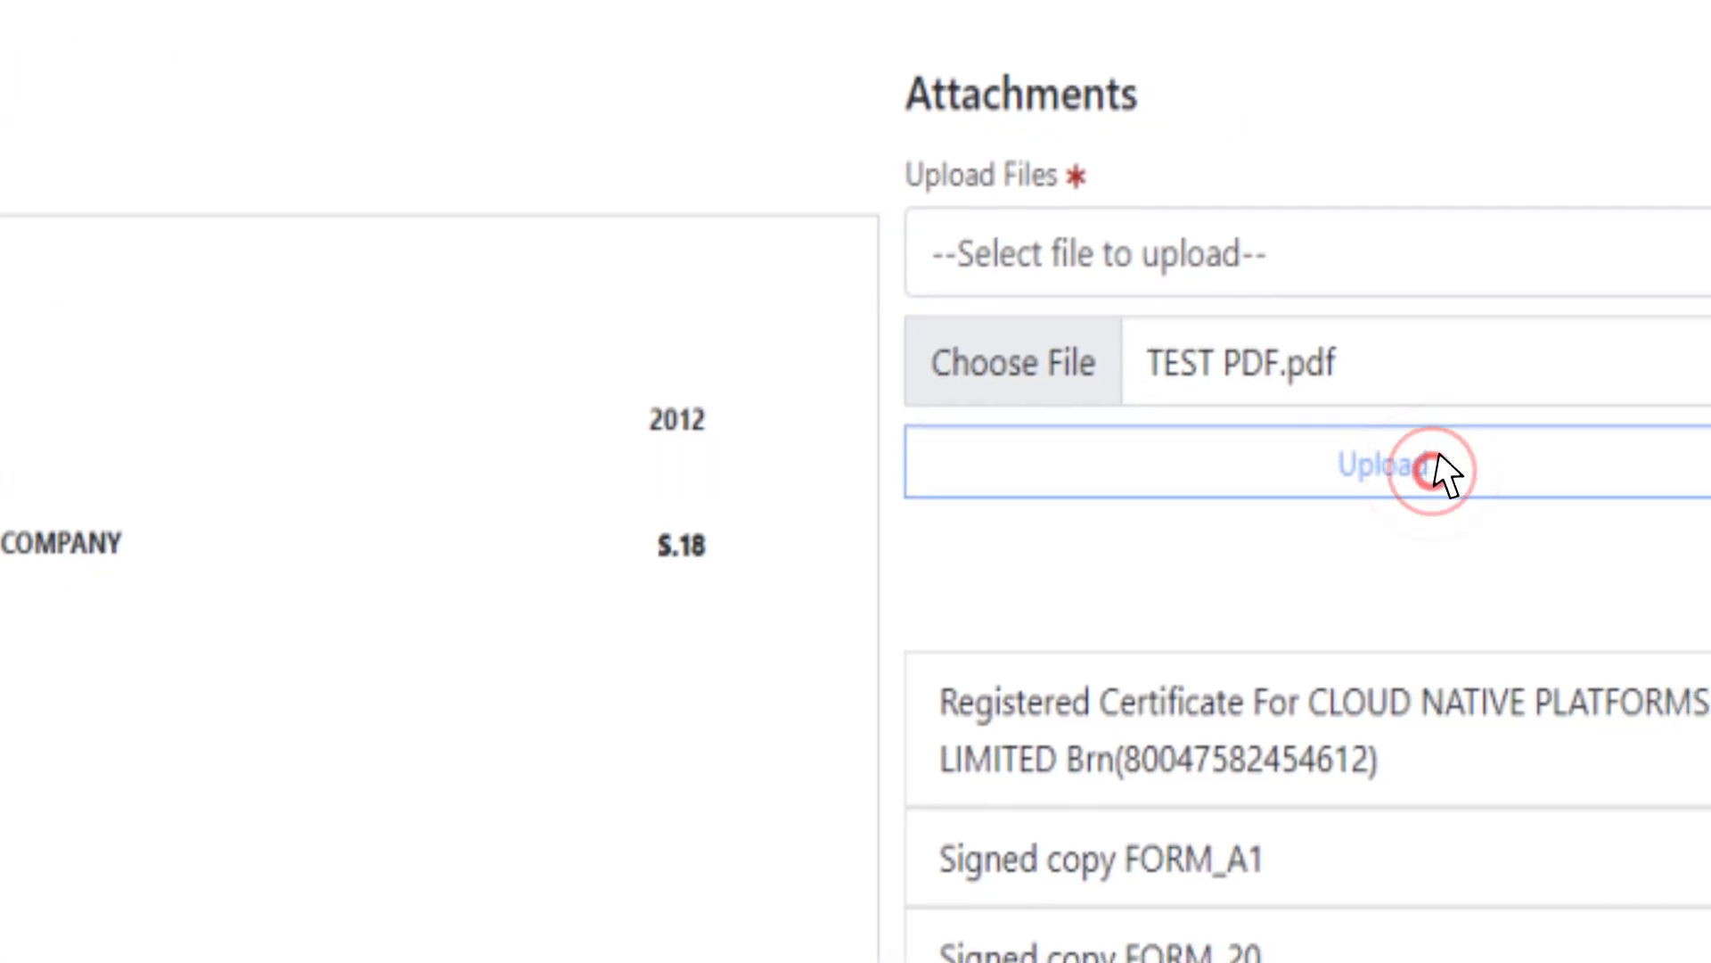
- Upload the test PDF as the required attachment, reaching the payment step
{"action": "left_click", "coordinate": [1383, 466]}
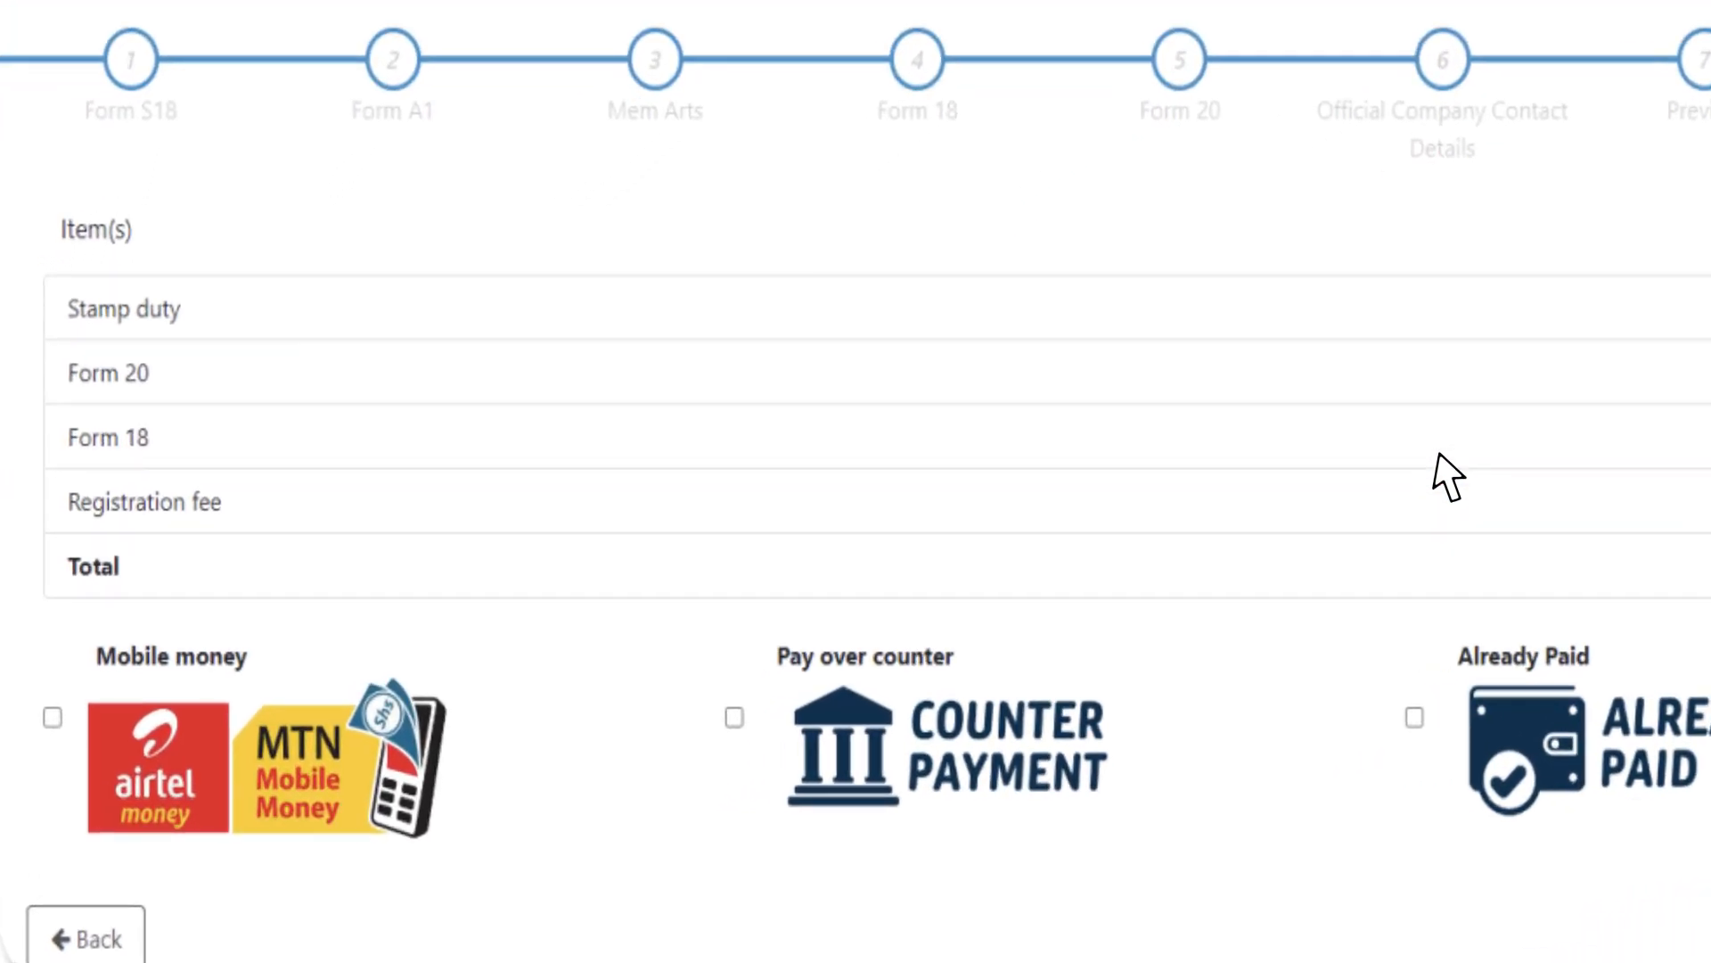
{"action": "left_click", "coordinate": [52, 717]}
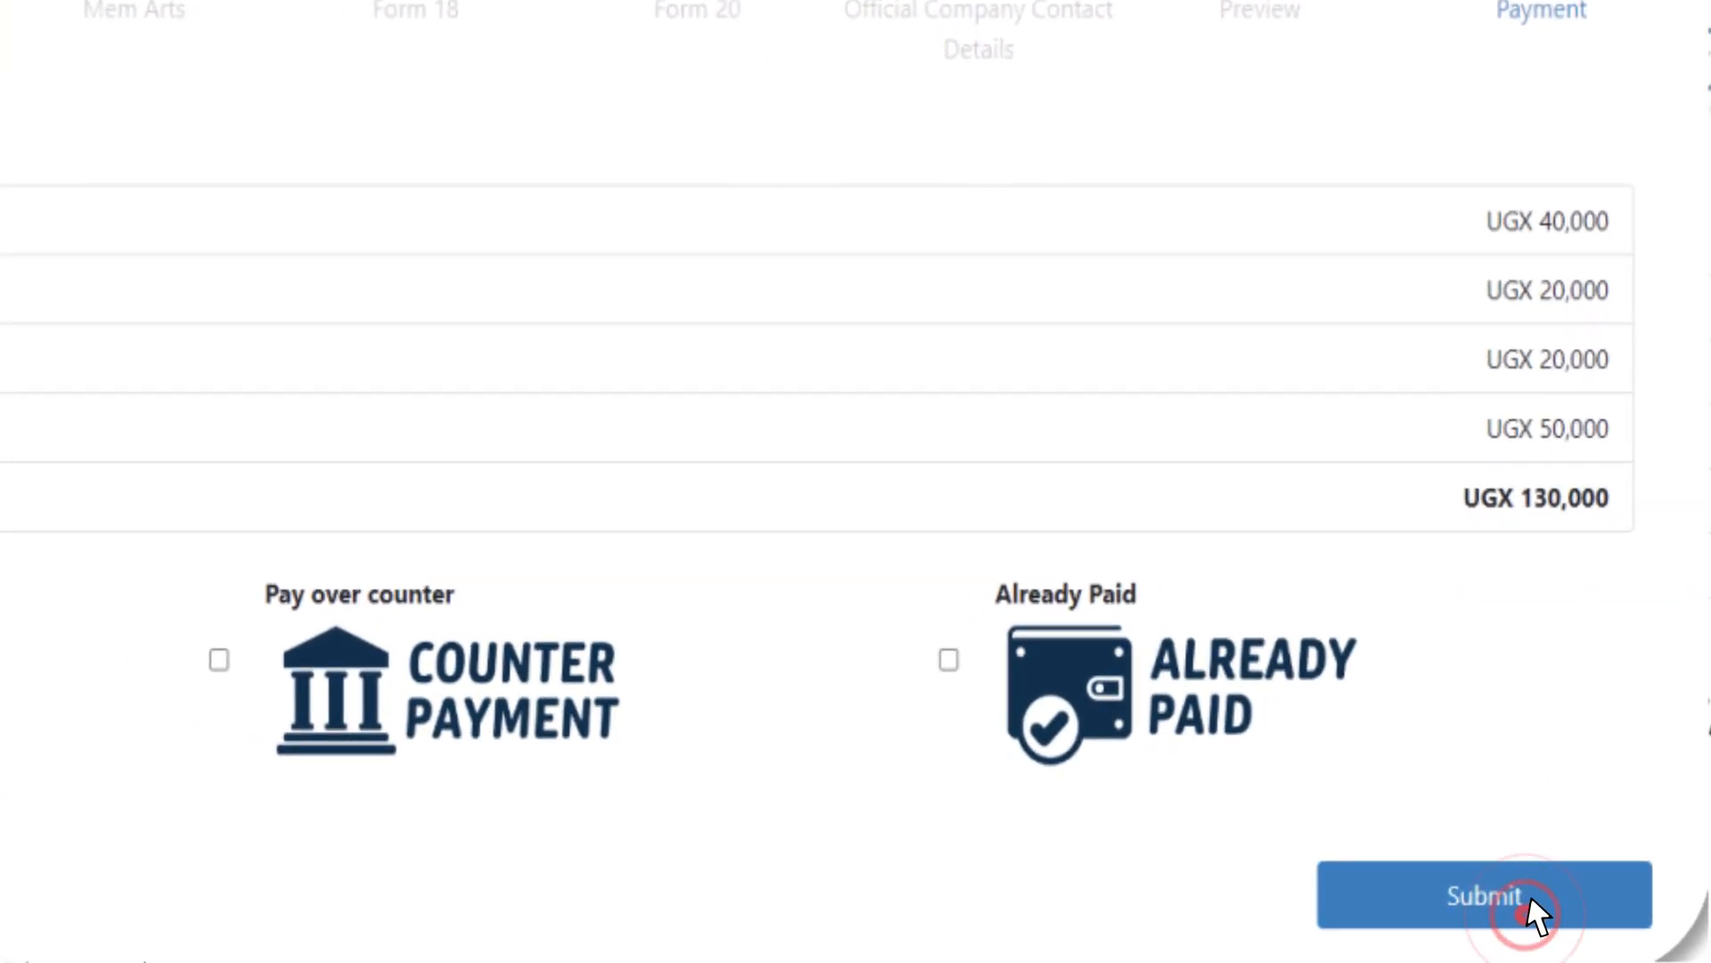
{"action": "left_click", "coordinate": [1483, 894]}
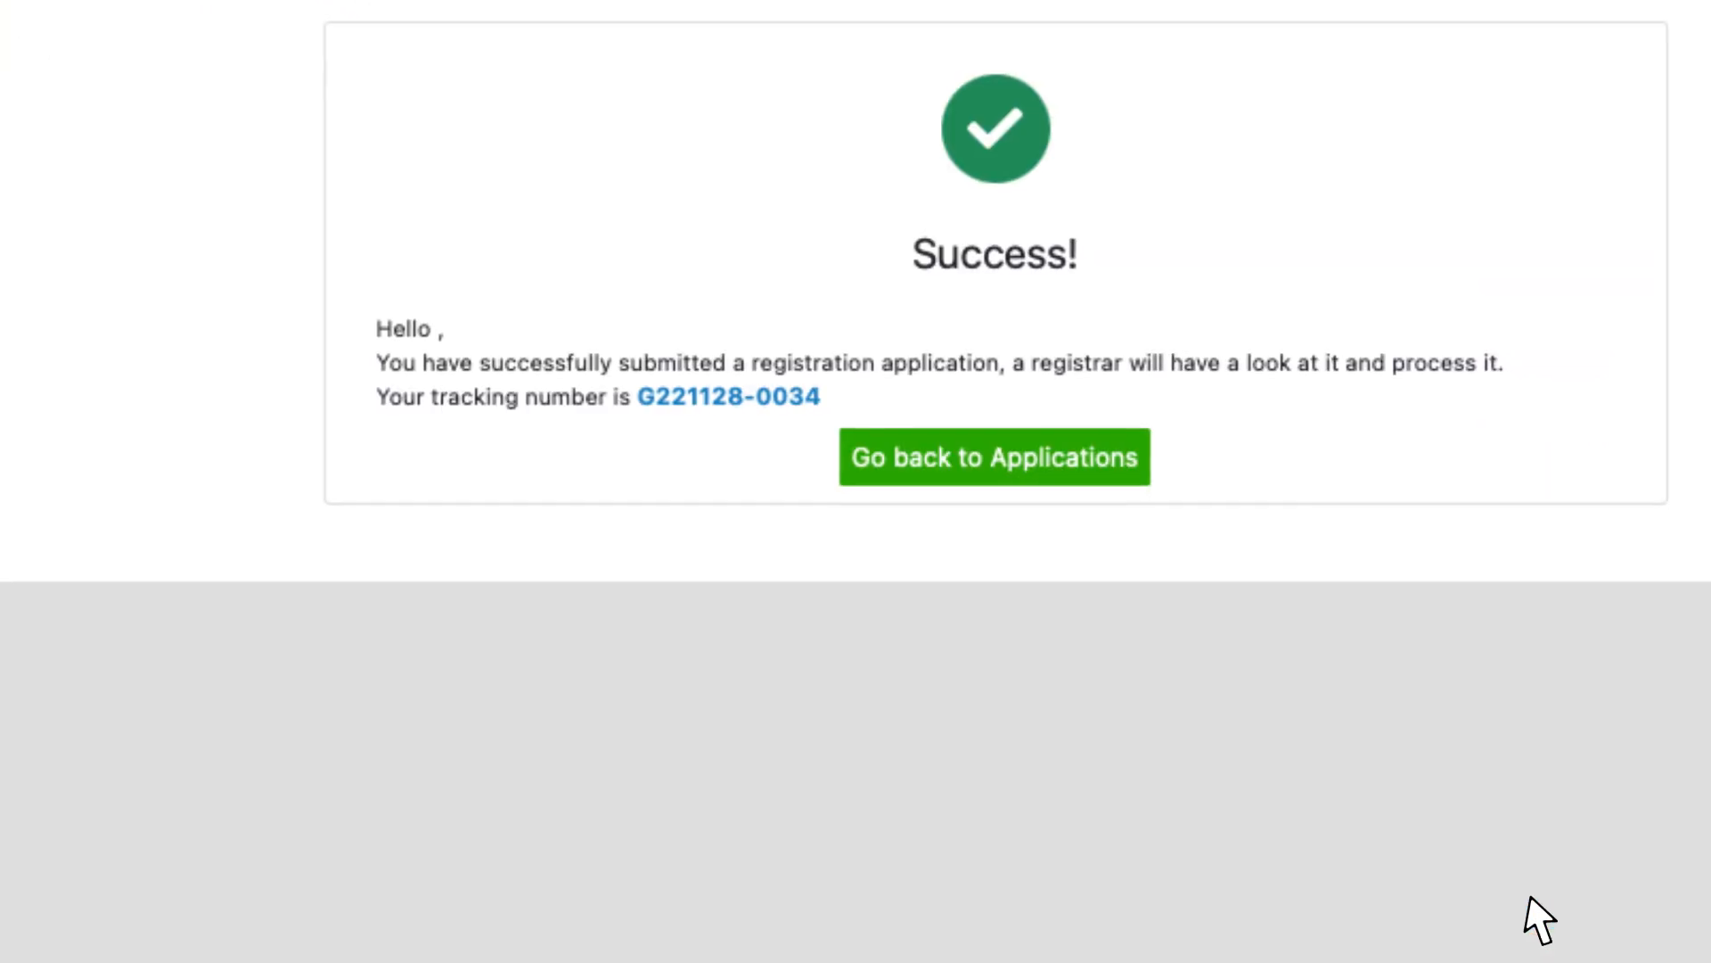